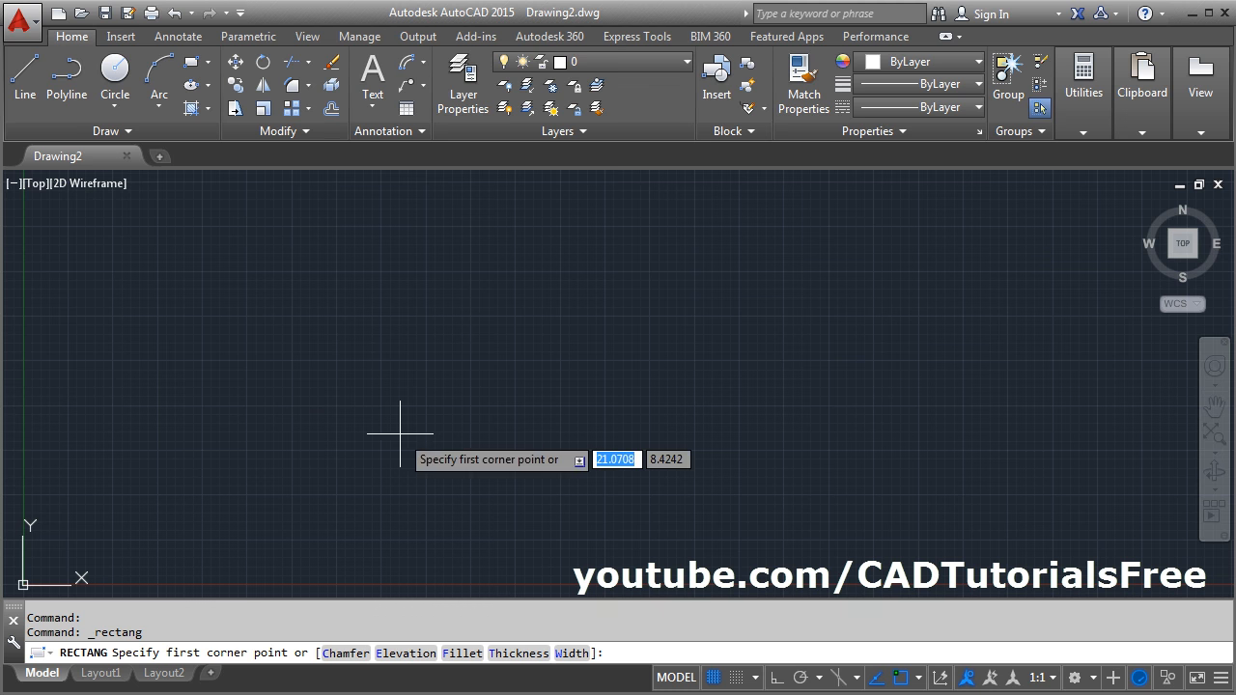
Draw a rectangle and convert it with REVCLOUD Object into a cloud with outward-bulging arcs.
click(399, 428)
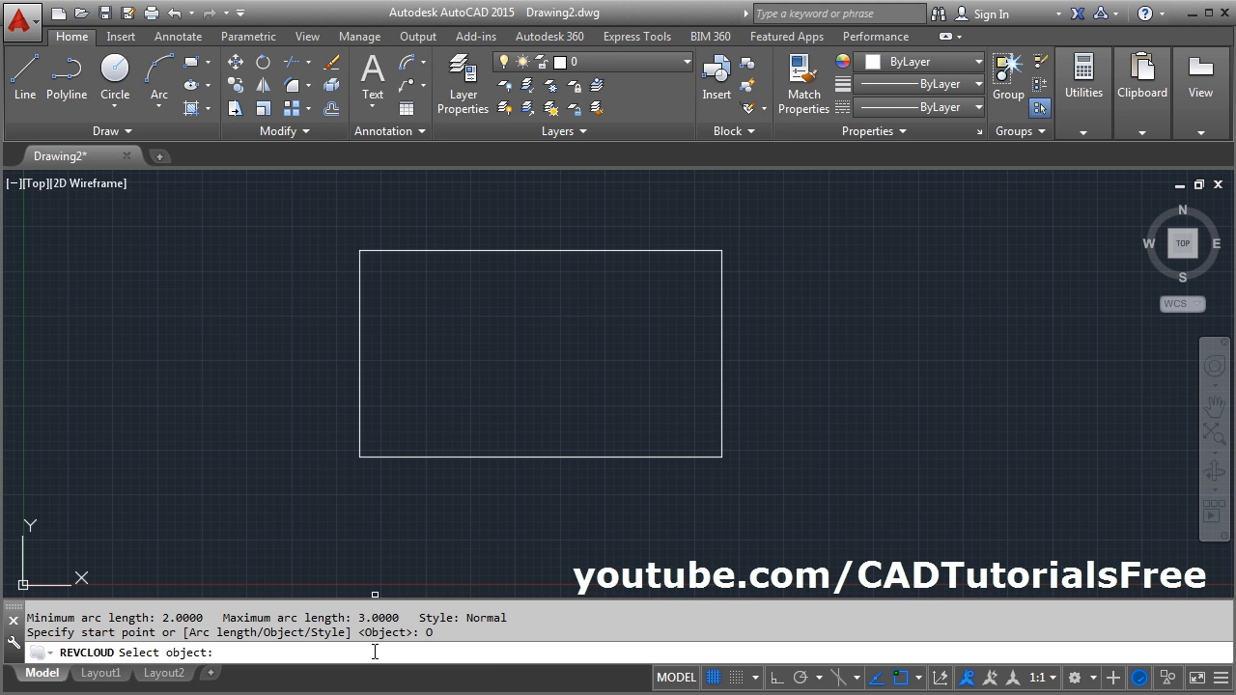
click(494, 448)
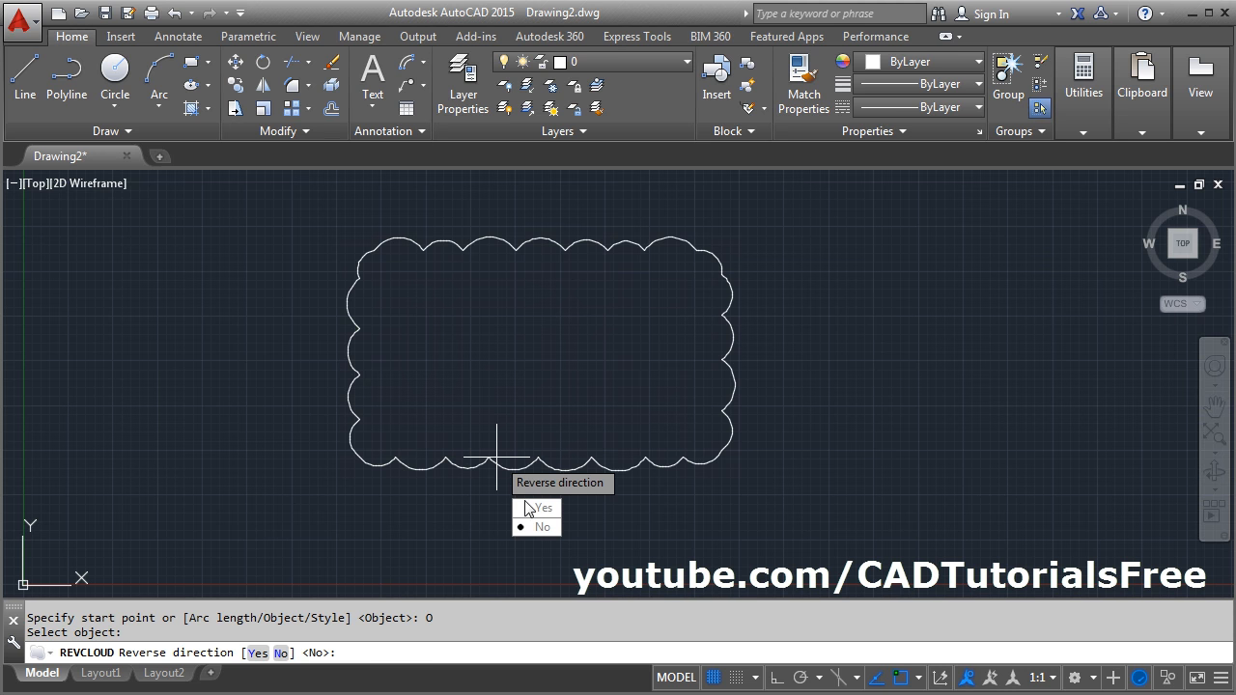
mouse_move(531, 482)
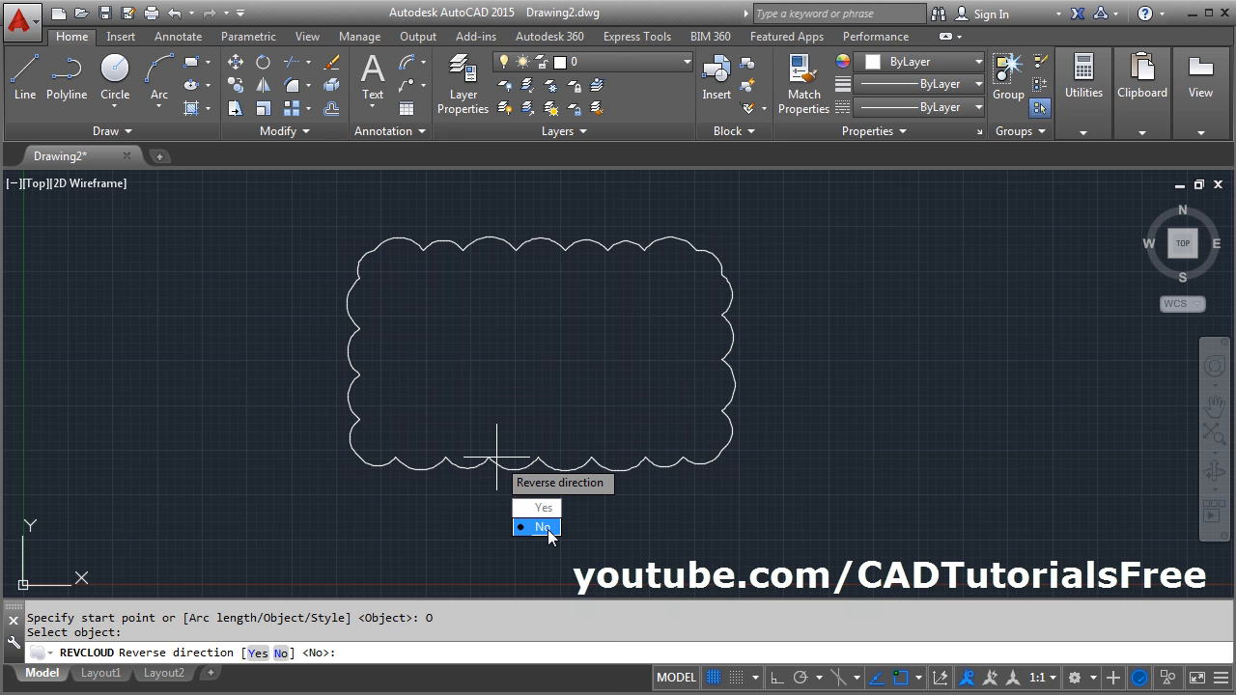
click(545, 527)
text(A)
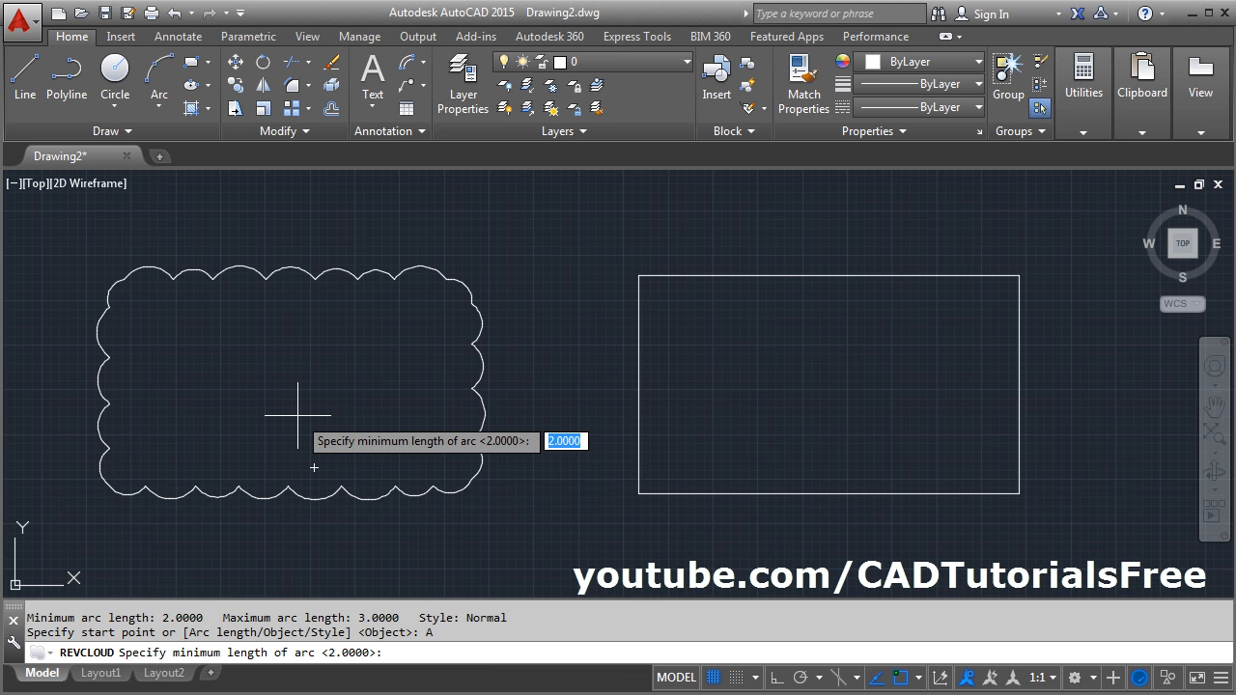
Set arc length min 3 max 4, then convert the right rectangle into a cloud reversed inward.
text(3)
text(4)
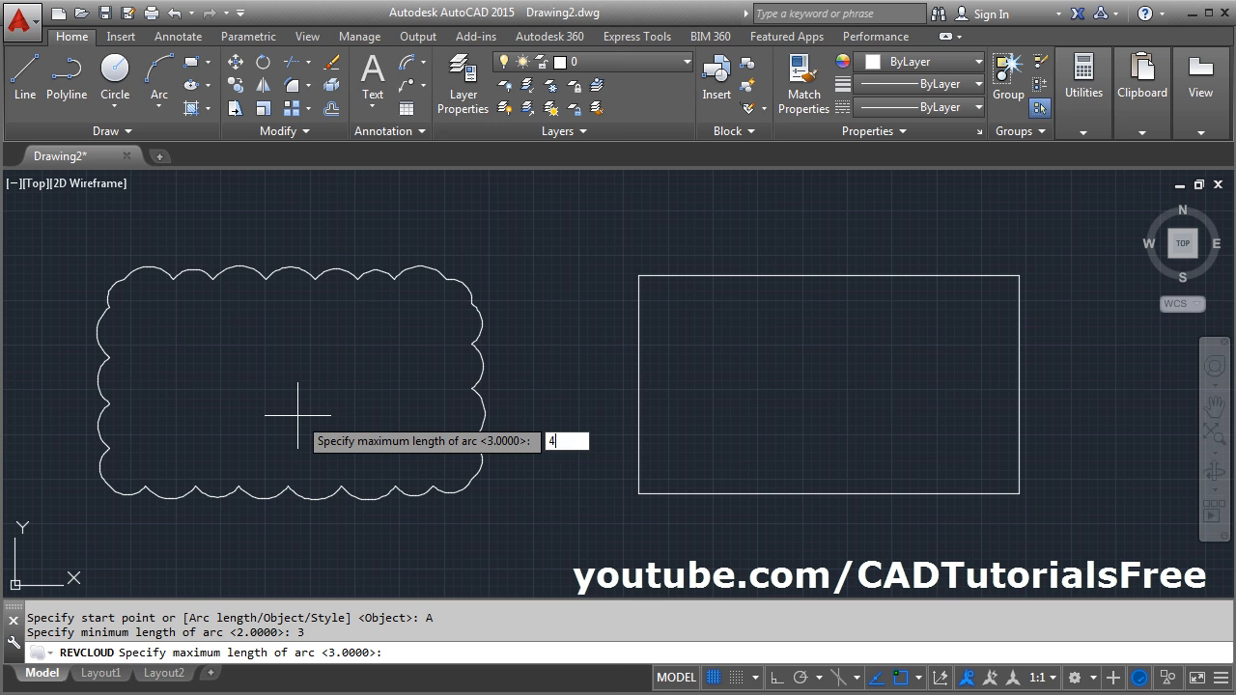
key(enter)
text(O)
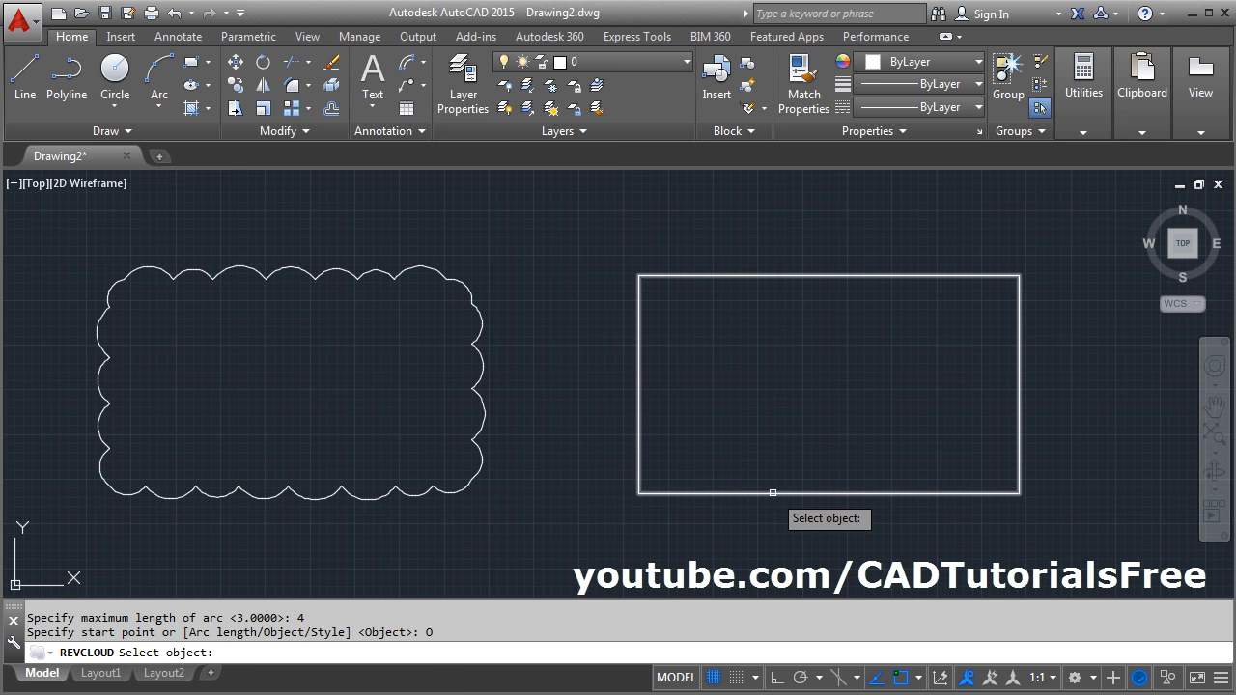
click(773, 492)
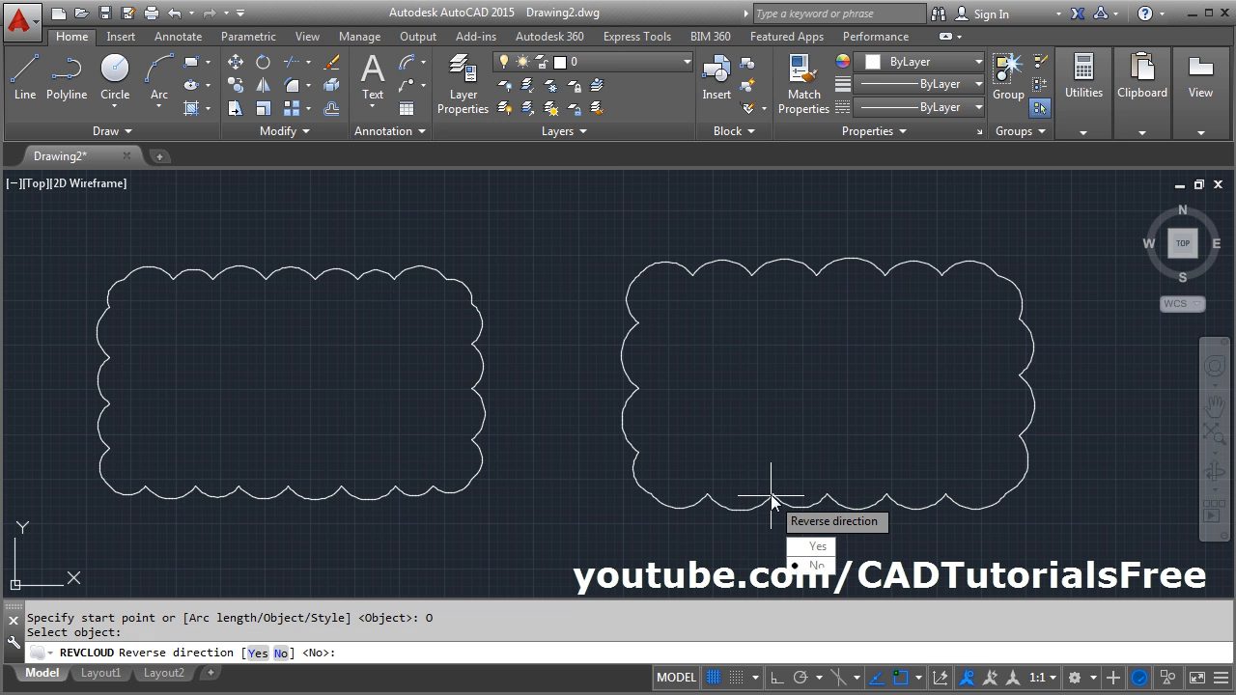
mouse_move(819, 546)
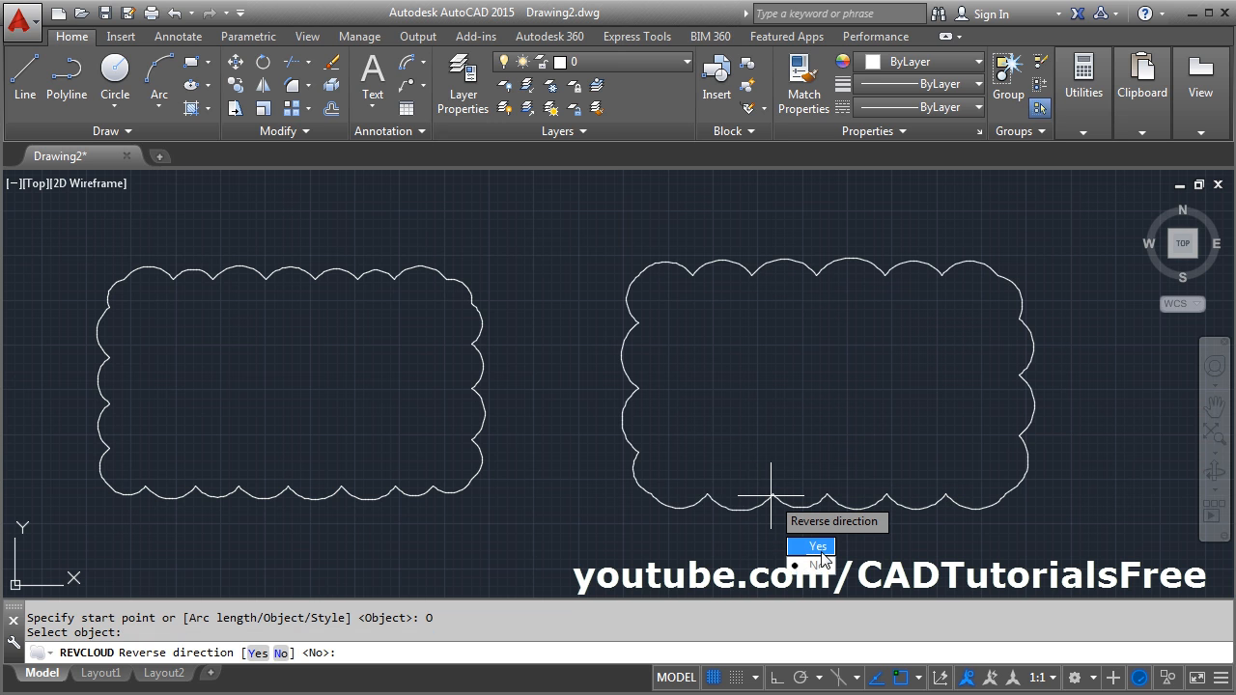
click(817, 546)
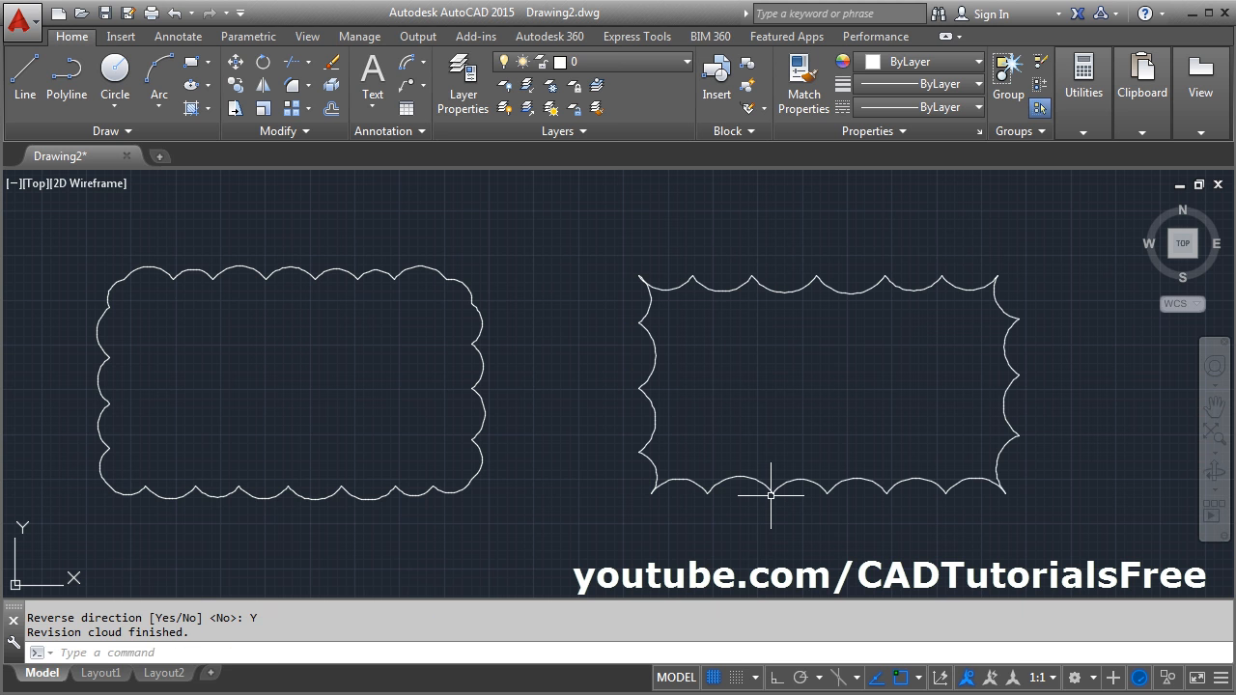
mouse_move(819, 533)
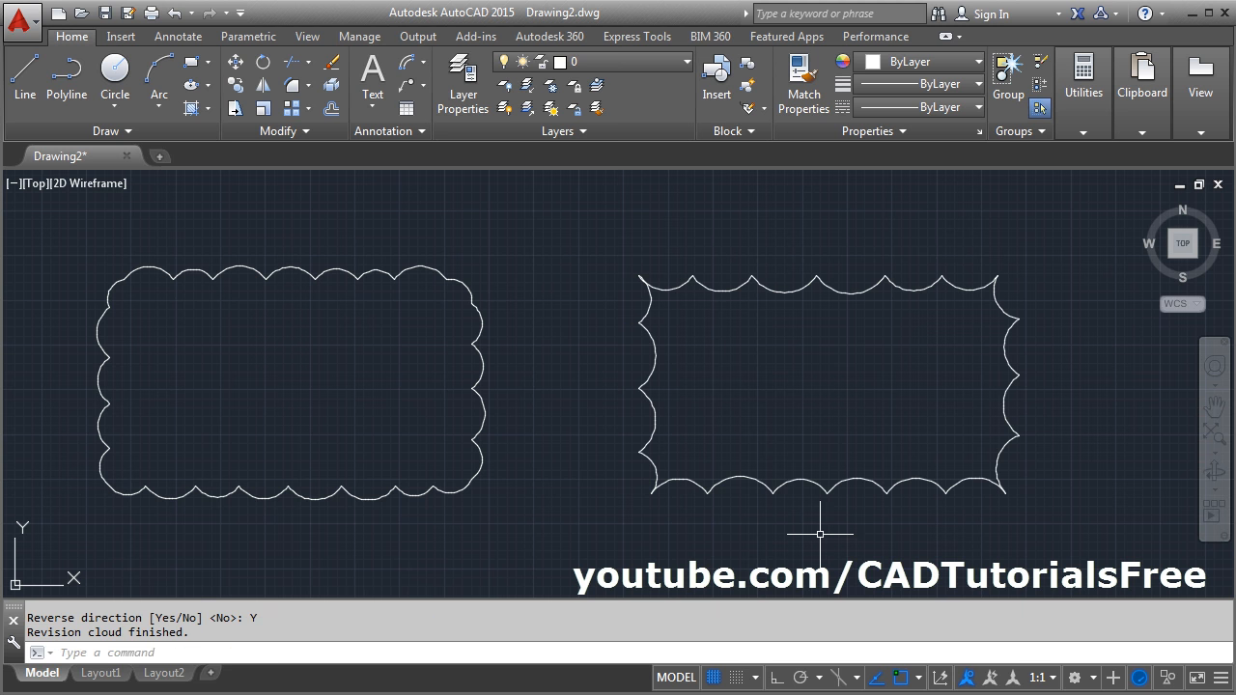
mouse_move(803, 454)
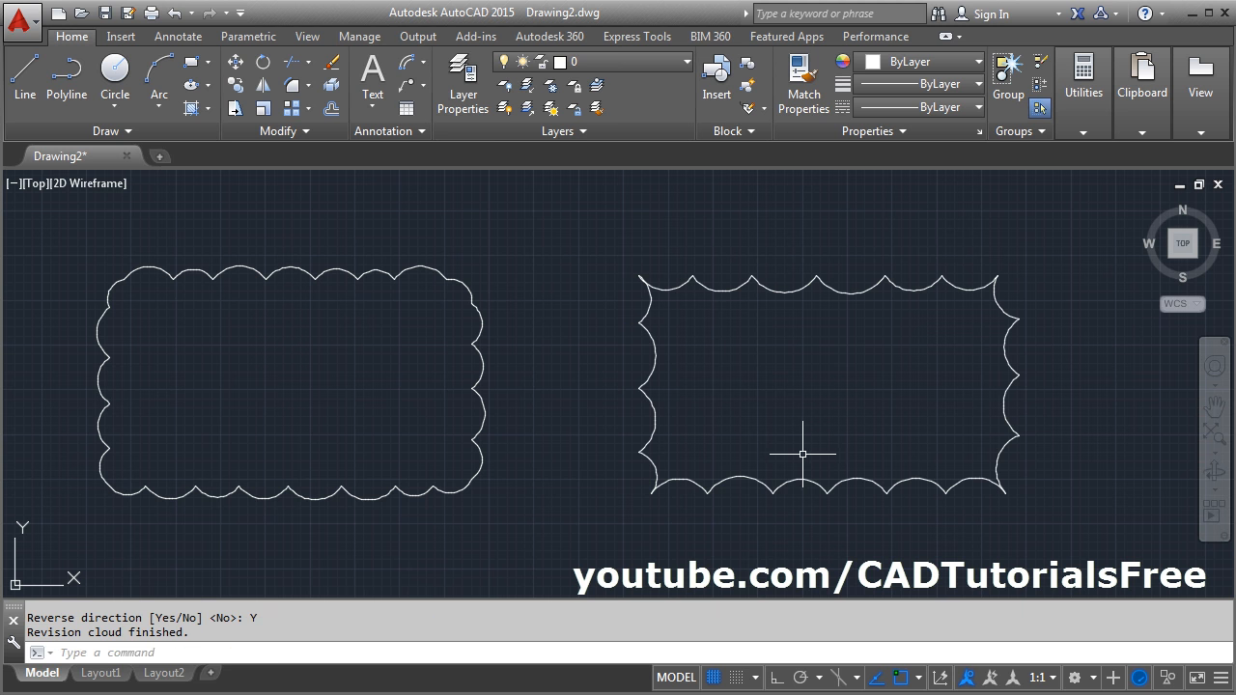
mouse_move(784, 444)
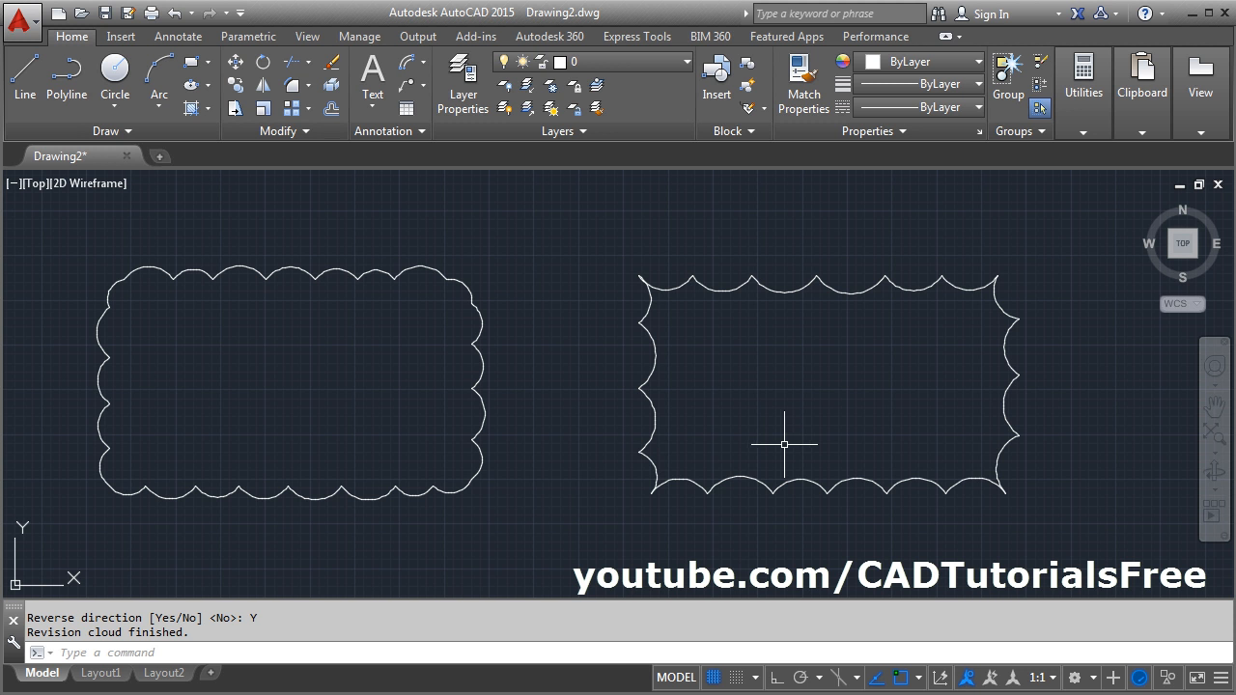